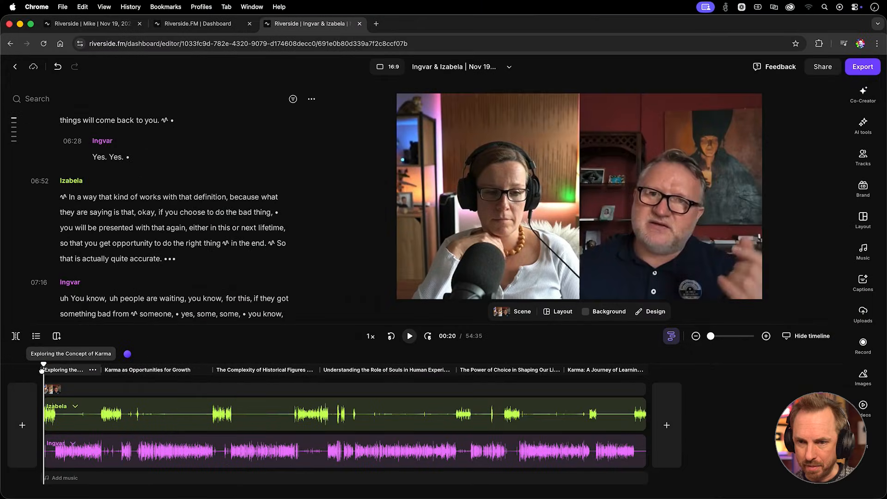
Step: Move the playhead to 00:00 and play the karma episode from the start
click(410, 336)
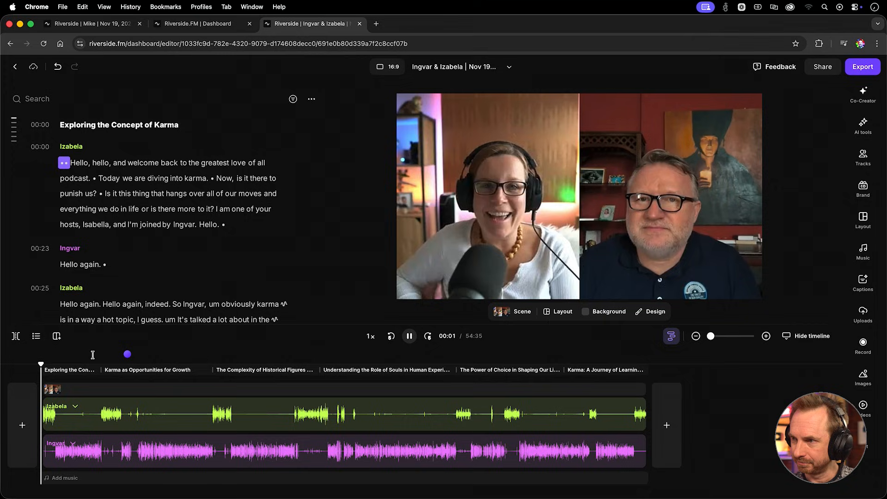
click(409, 335)
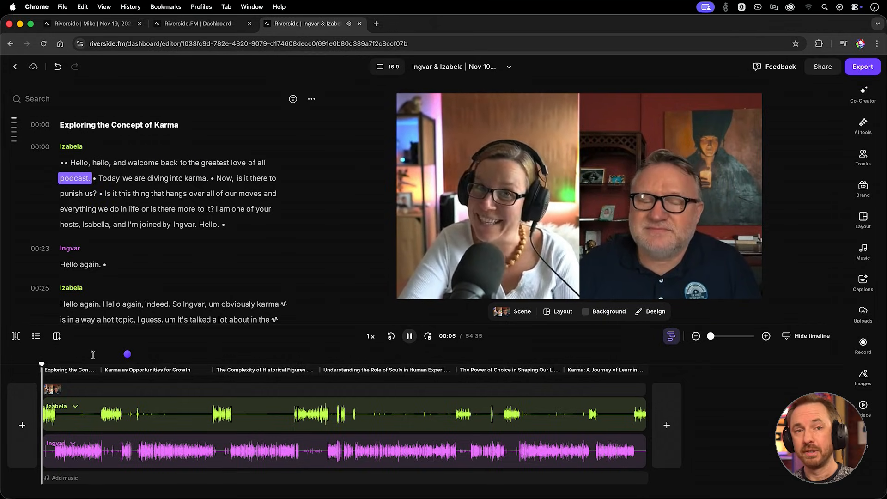
Step: Add a track from the built-in music library to the start of the episode and select it
click(409, 335)
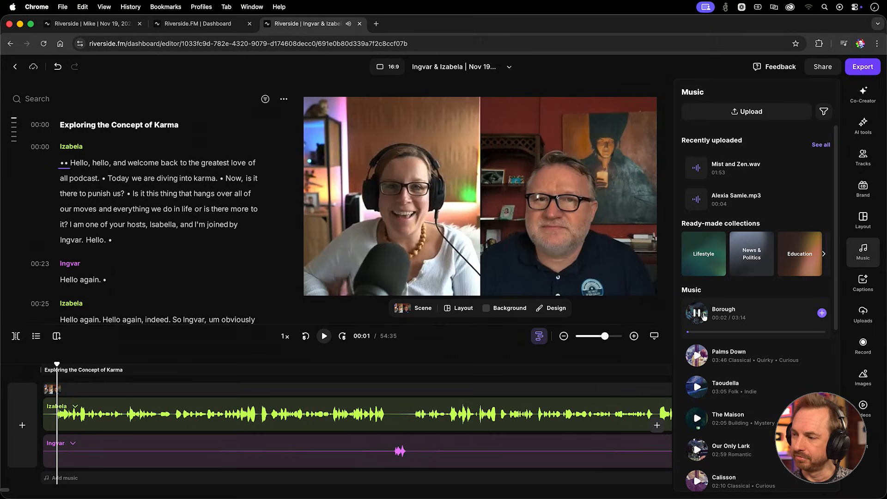
scroll(down, 3)
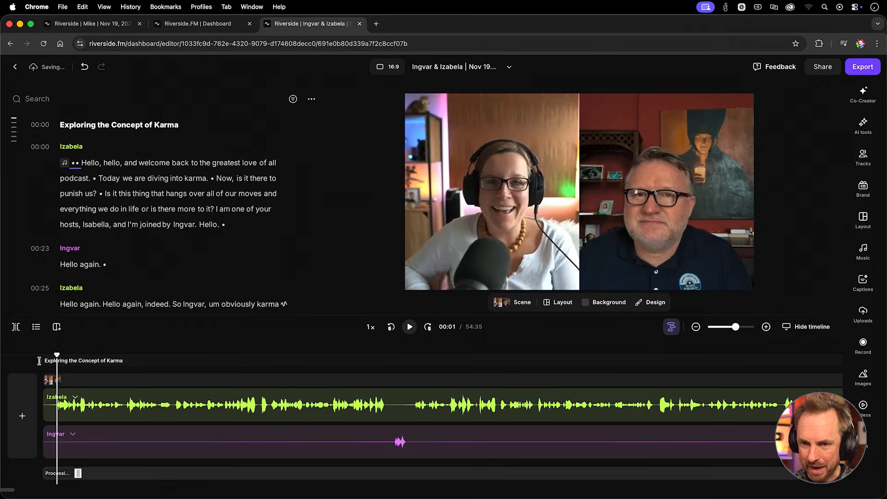
click(409, 326)
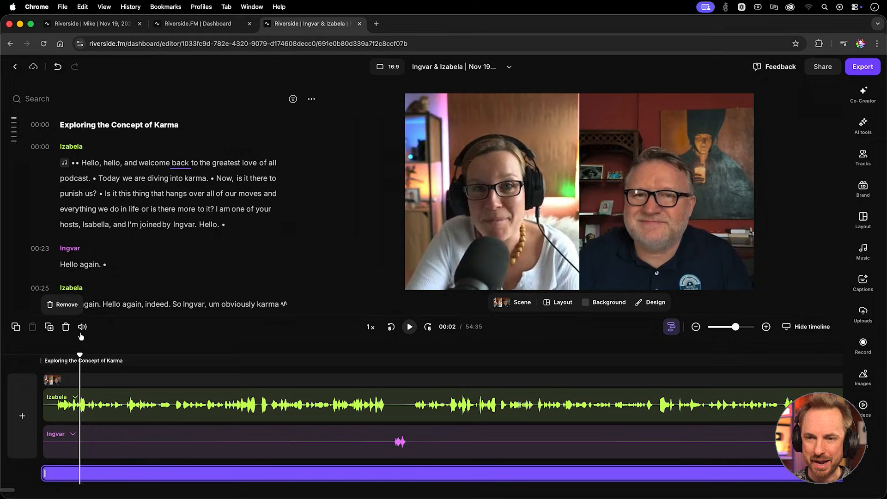
Step: Lower the Leatherbound music to 59% volume with a one-second fade-in and adjusted fade-out
click(83, 327)
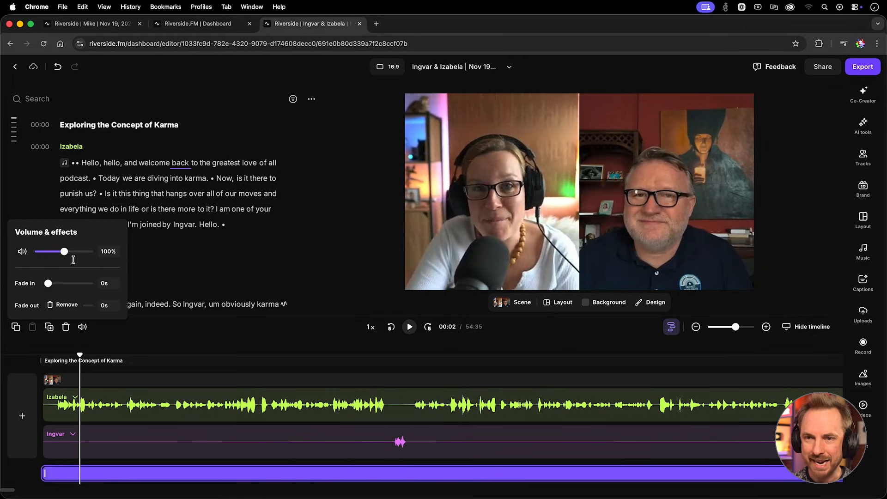
drag(64, 252, 56, 251)
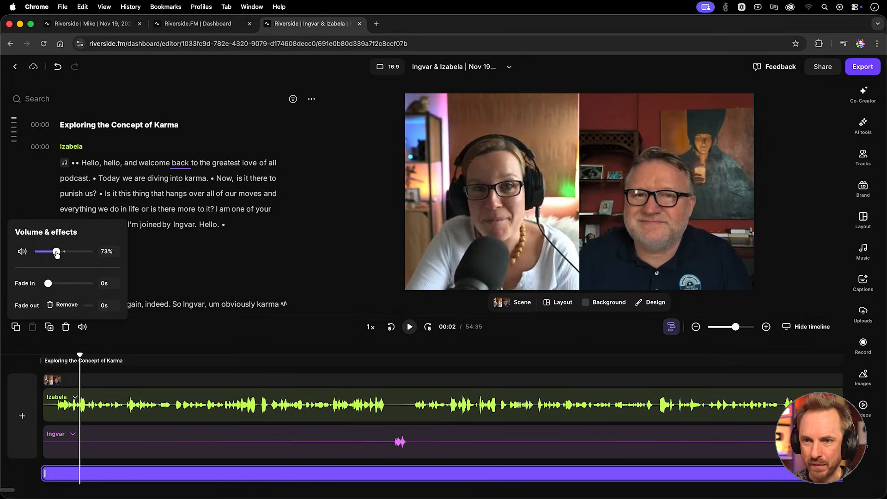
drag(57, 251, 52, 252)
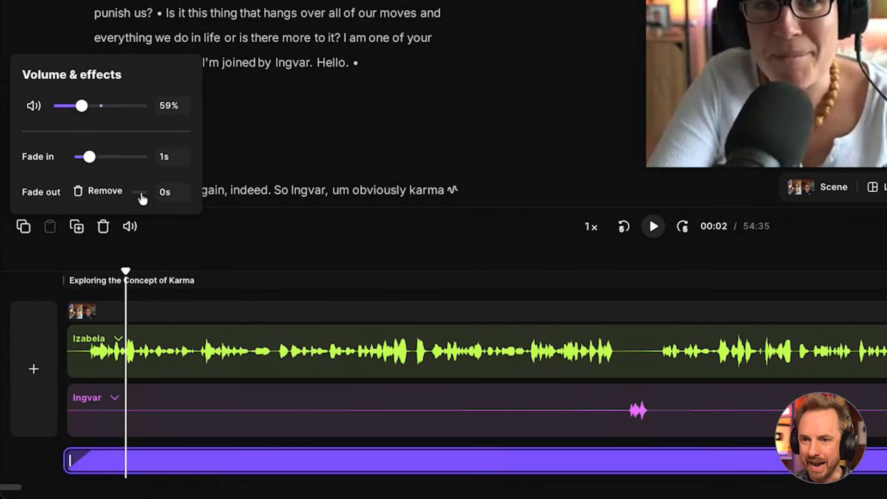
drag(130, 192, 148, 192)
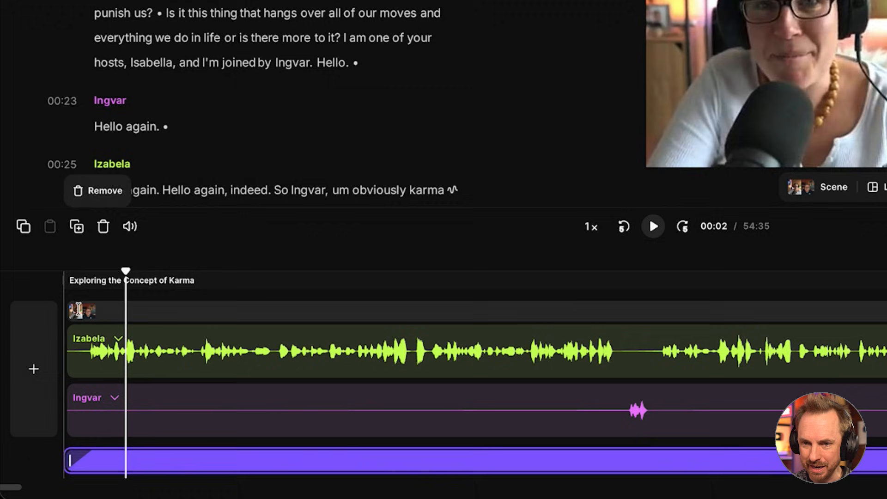
click(652, 227)
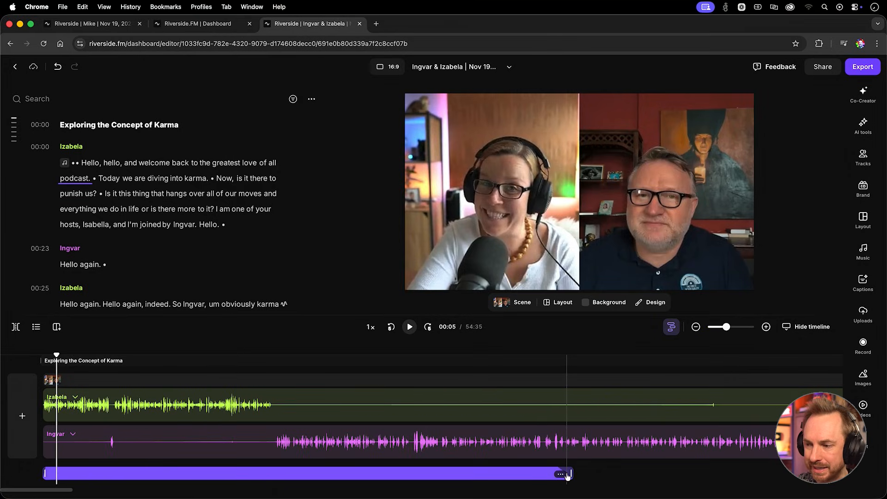
Step: Trim the music clip's right edge down to a short intro at the episode's start
drag(567, 473, 281, 473)
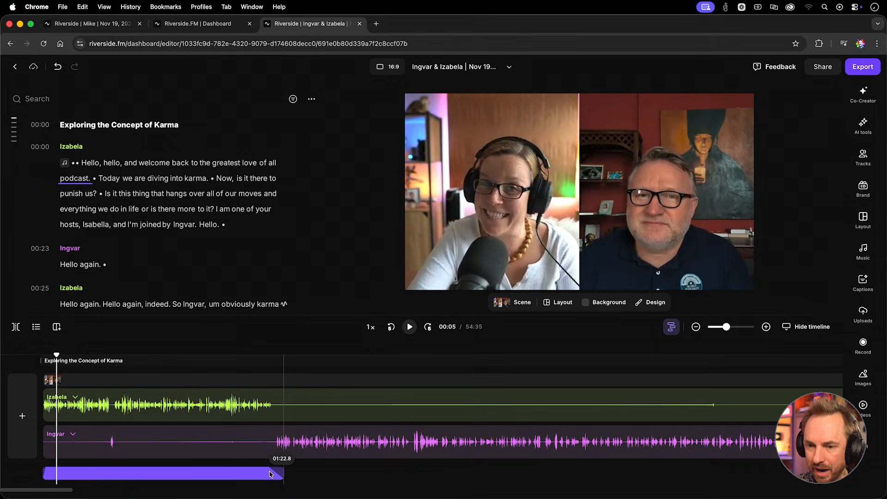
drag(281, 472, 120, 471)
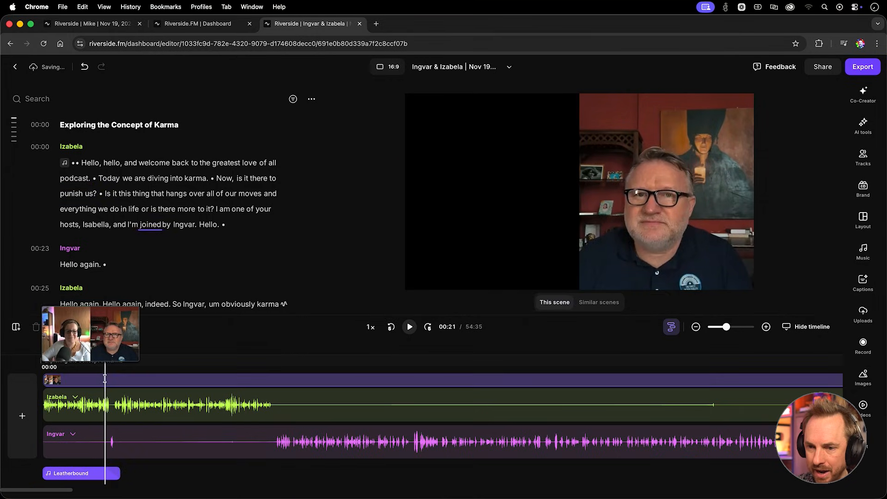
click(409, 327)
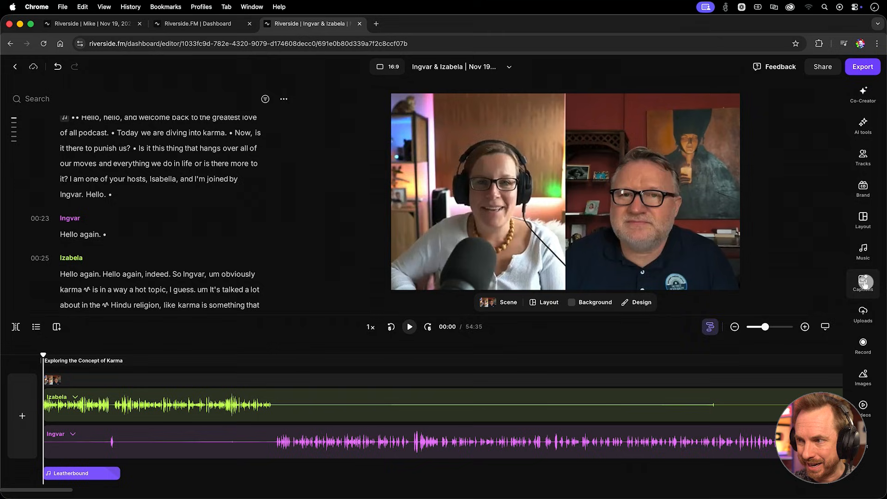
Step: Apply a bold caption preset over the episode video and preview it in playback
click(864, 282)
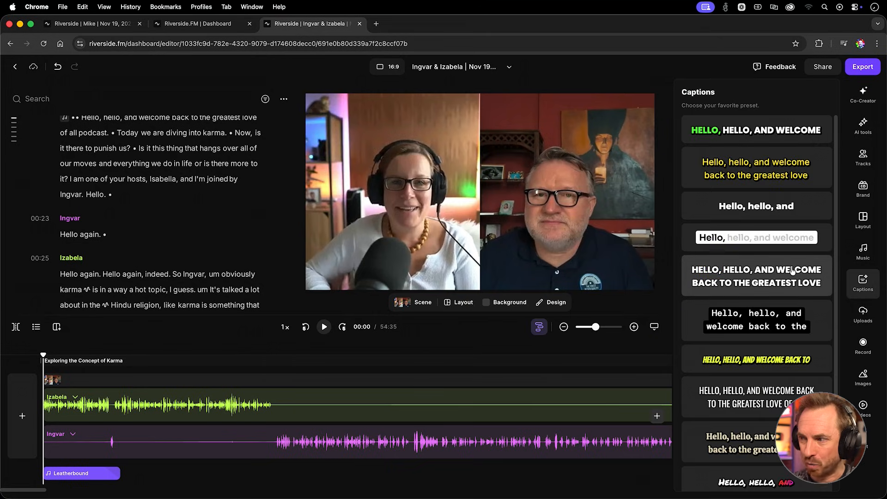
click(756, 277)
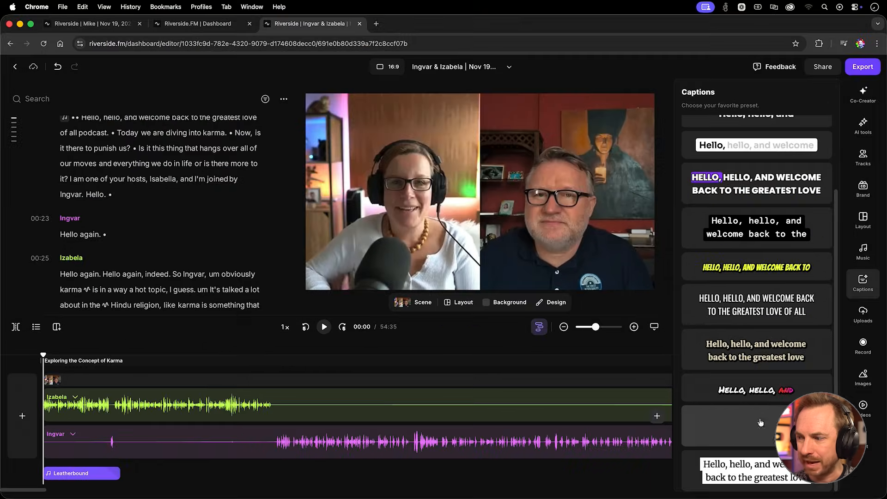
click(755, 422)
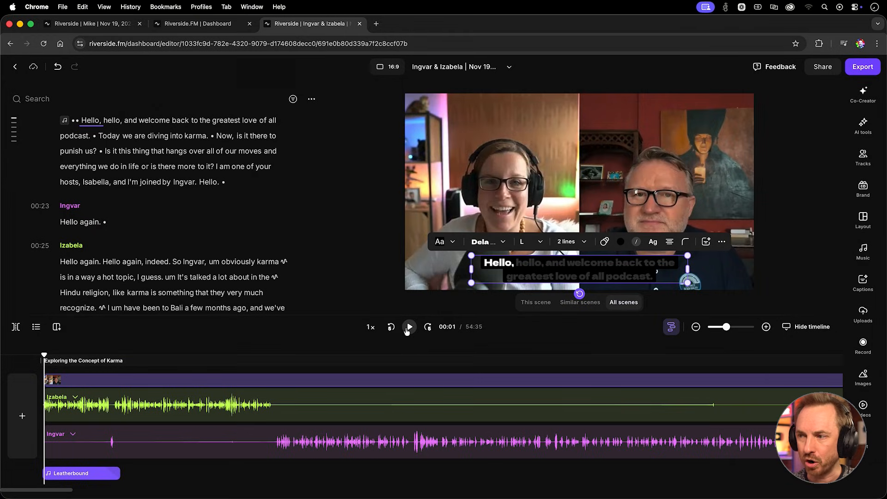
click(409, 326)
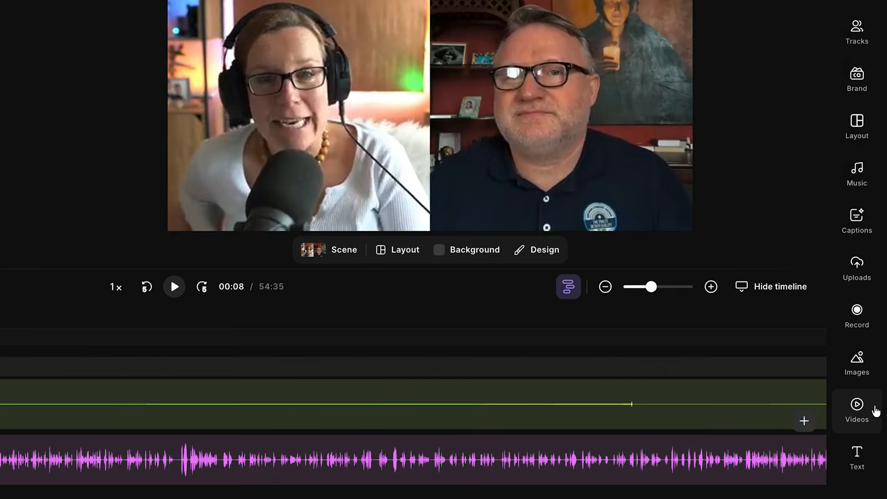
Step: Add stock candle footage over the opening and resize it to fill the video frame
click(857, 410)
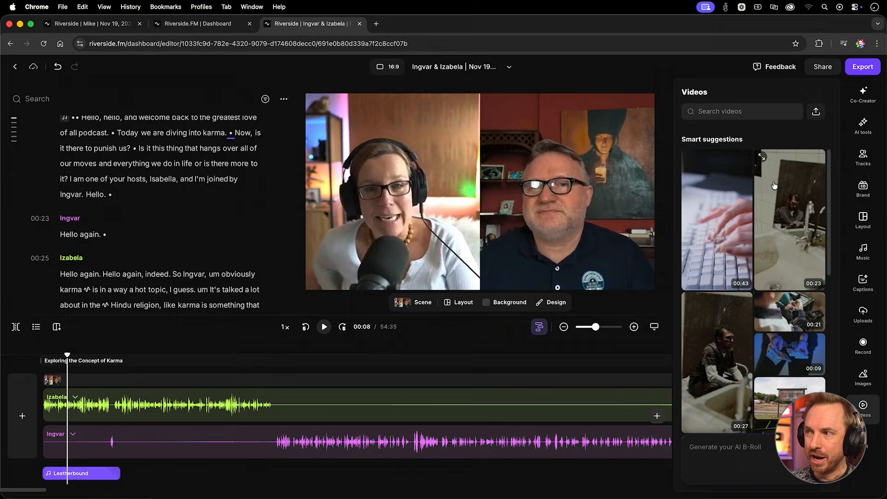
text(can)
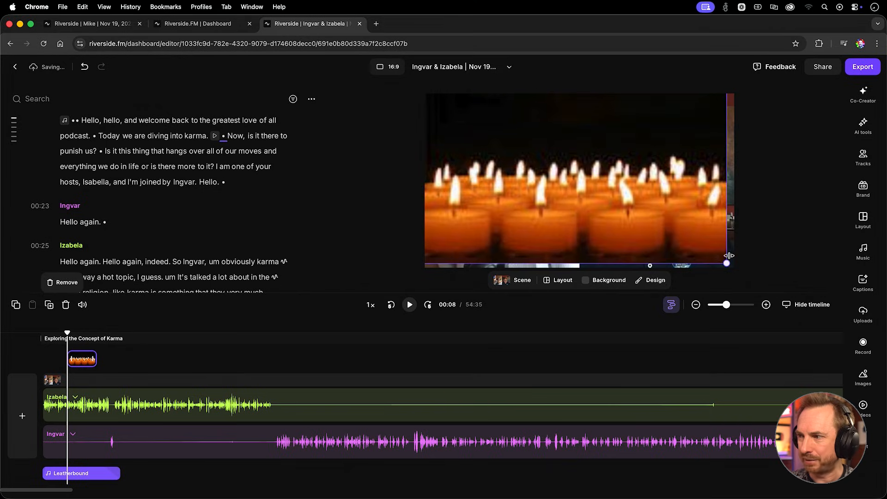
click(577, 179)
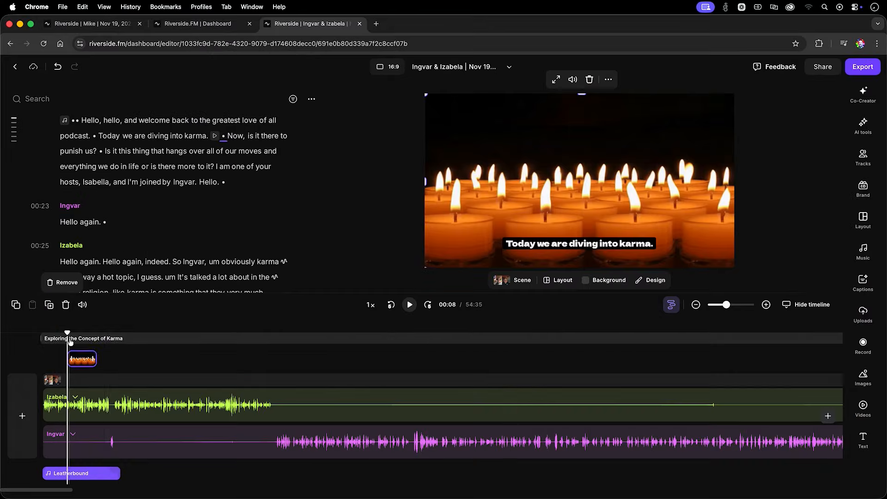
click(864, 408)
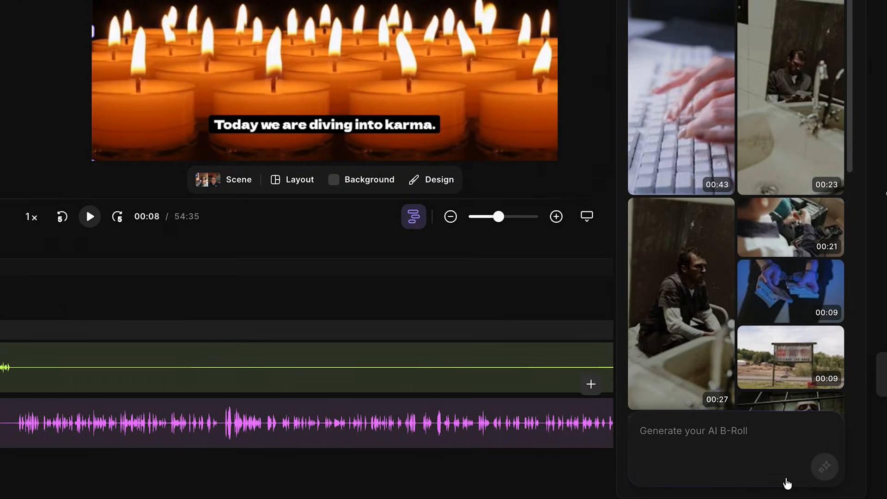
Step: Generate a Veo3 AI clip from 'yin yang symbol rotating' and return playback to the start
text(yin yang symbol rotating)
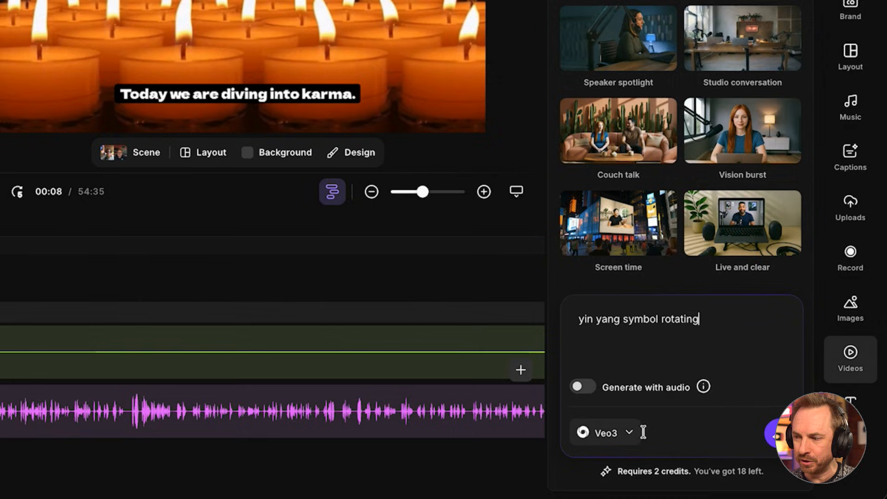
click(604, 431)
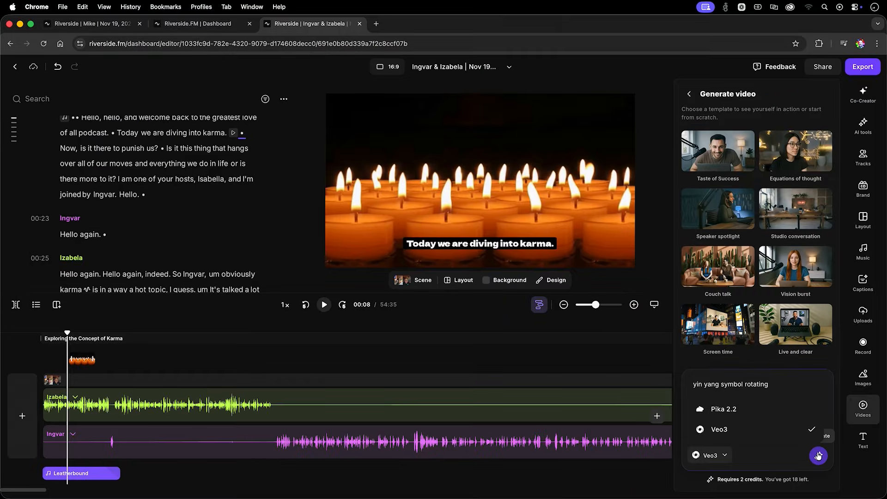
click(862, 314)
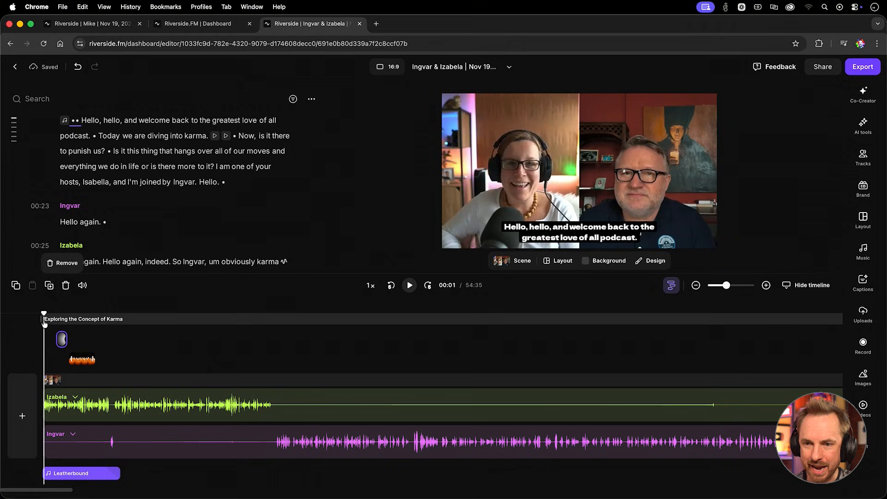
click(409, 285)
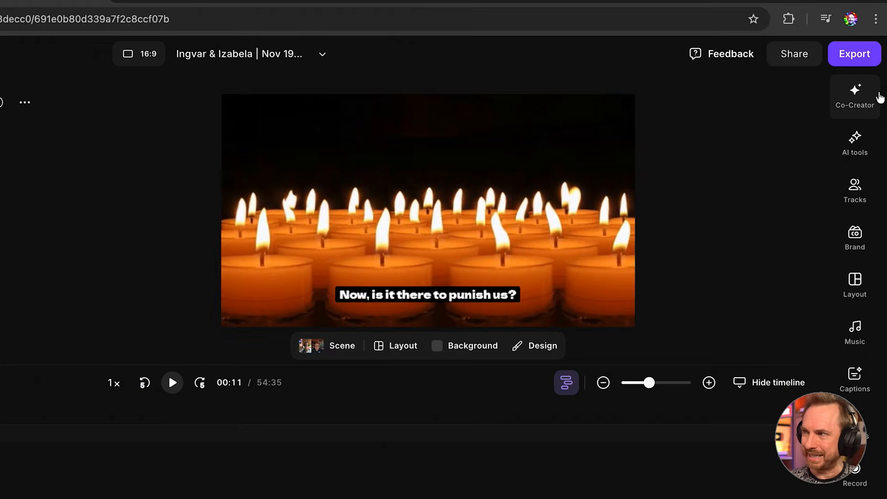
Step: Ask Co-Creator for thumbnails reading 'Karma: Opportunity or Punishment?' and review the results
click(855, 96)
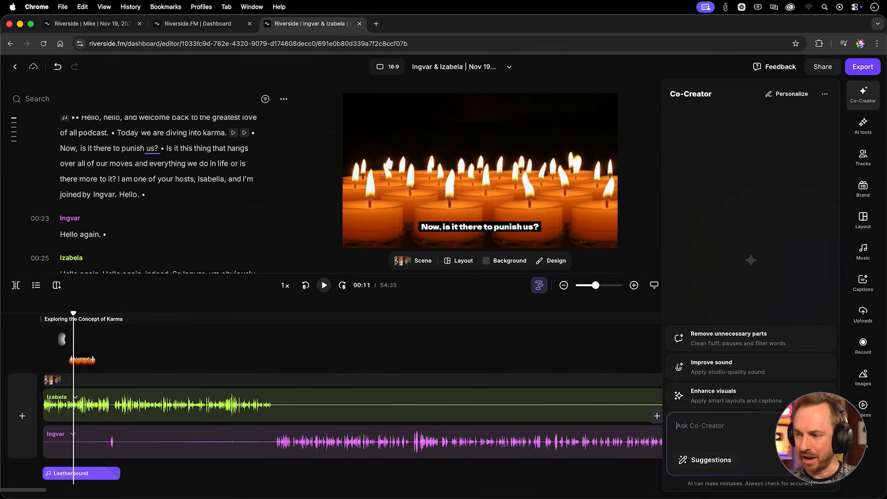
text(Make a thum)
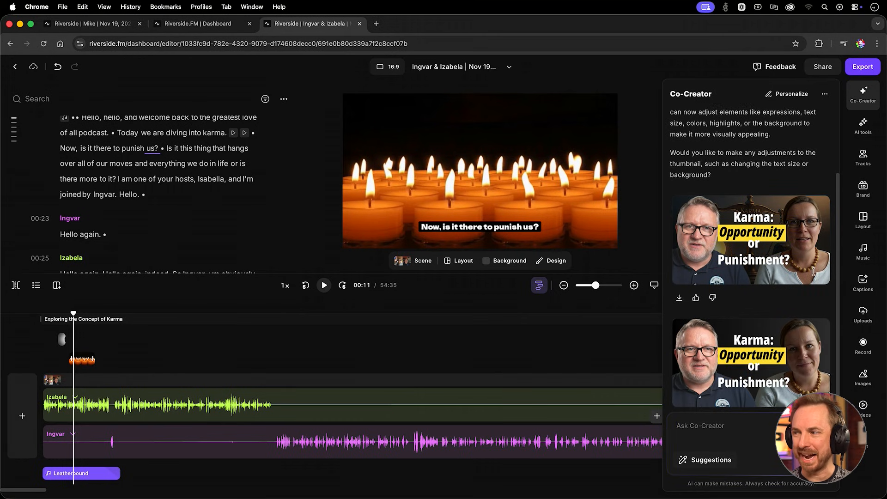
scroll(down, 3)
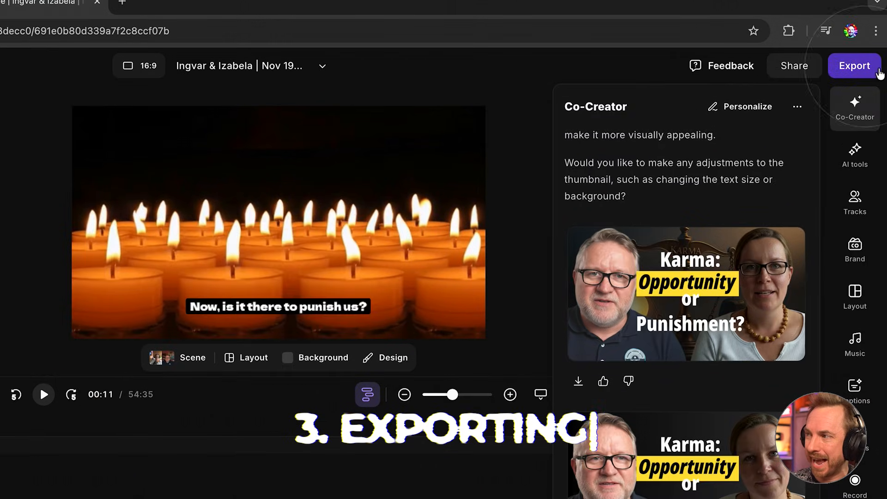
click(854, 65)
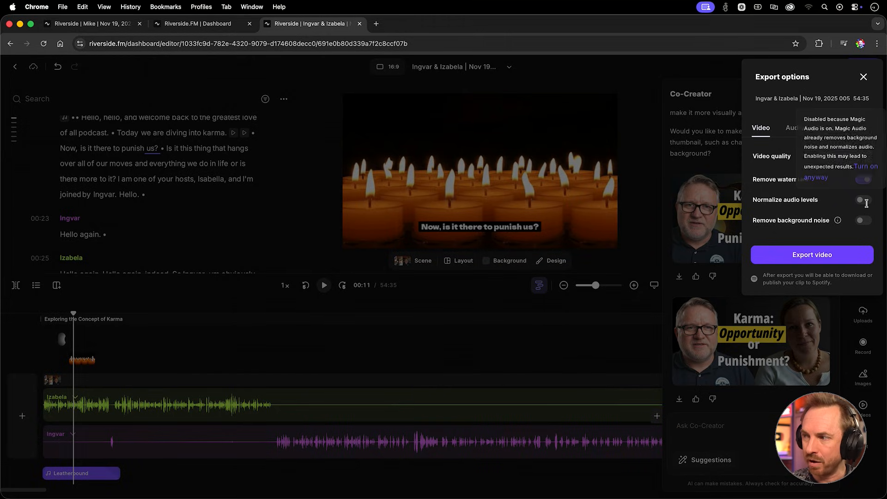
click(864, 178)
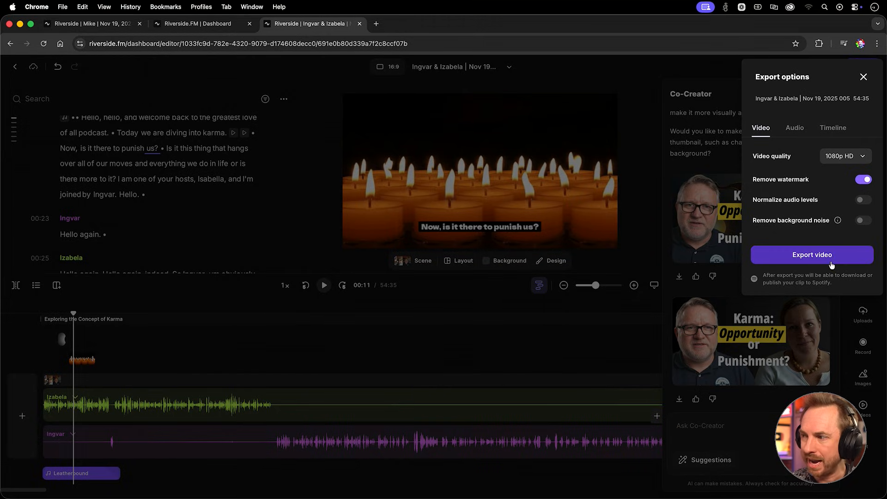
mouse_move(826, 161)
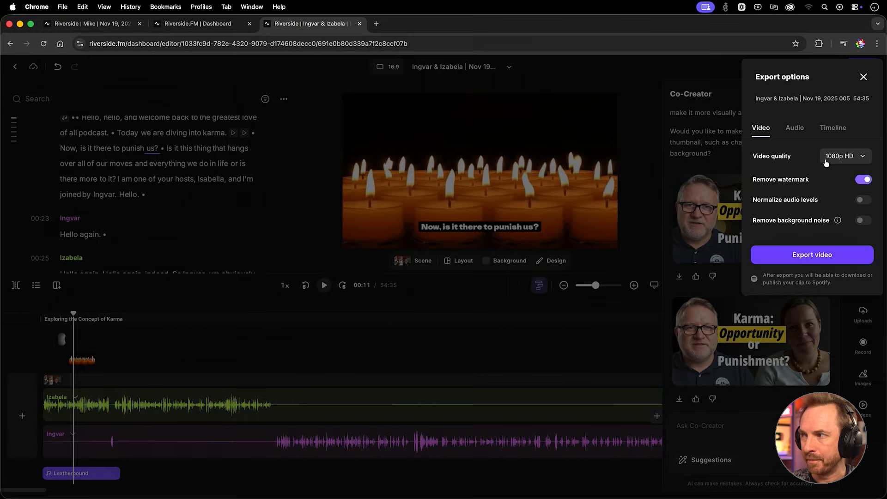
click(795, 127)
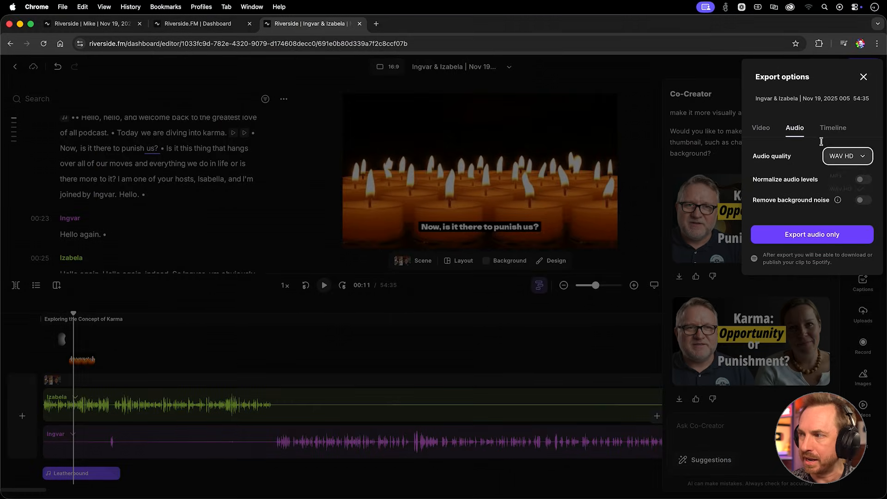
click(833, 127)
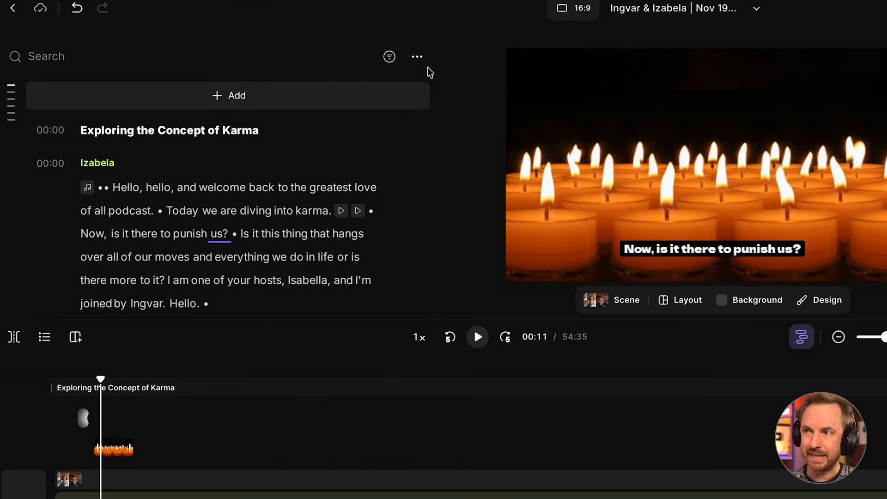
Step: Leave the editor for the project's Made for You tab showing the Show Notes
click(417, 56)
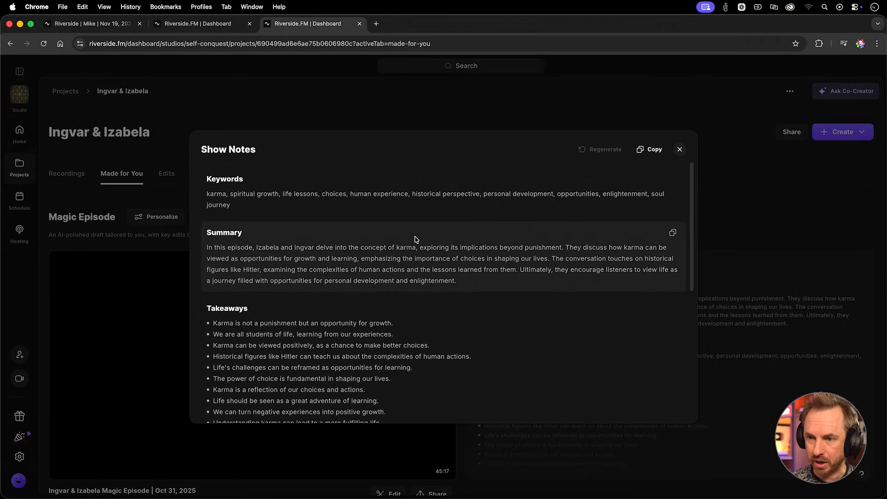
Step: Scroll the show notes from keywords through titles, sound bites and chapters
scroll(down, 3)
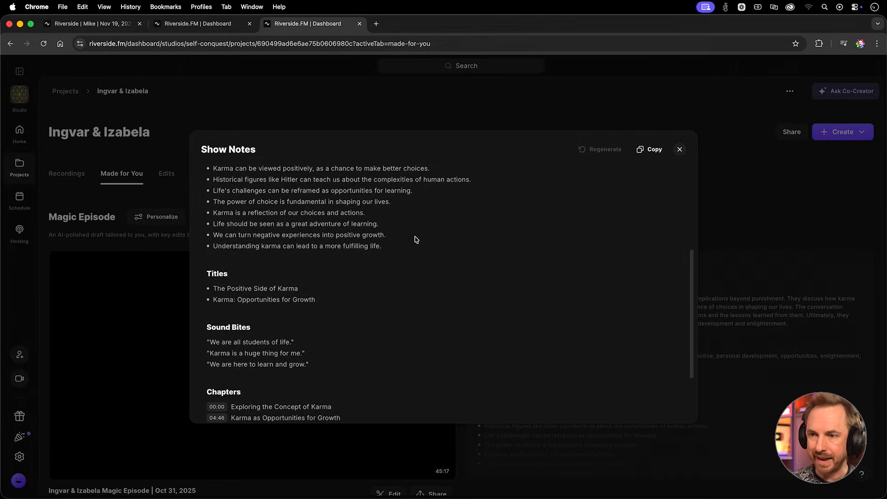
scroll(down, 3)
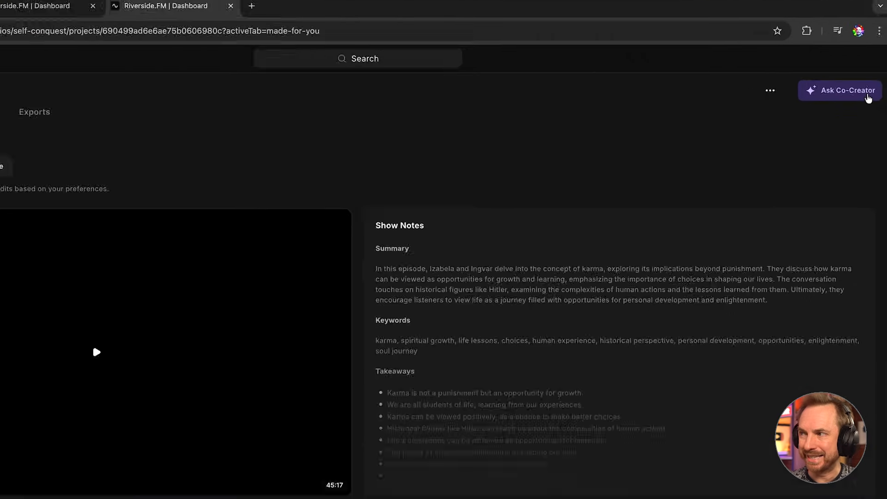
Step: Have Co-Creator write a blog post from the episode and read through its reply
click(840, 90)
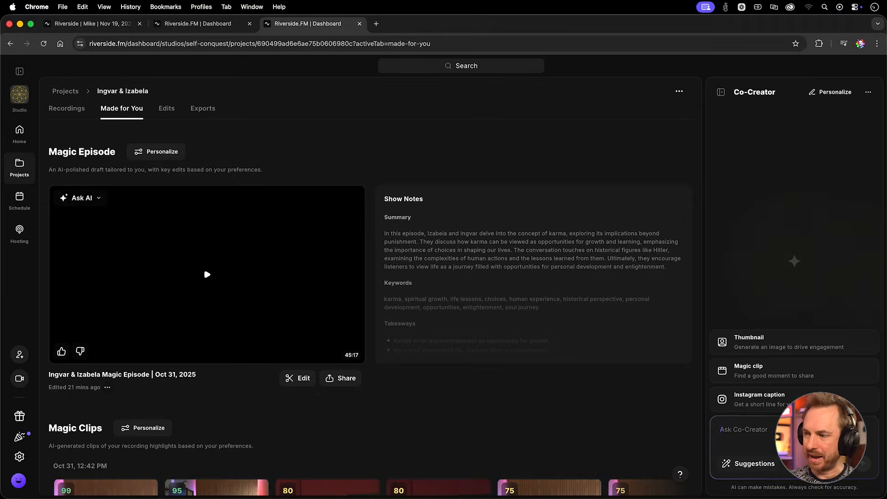
text(Make a blog post from this)
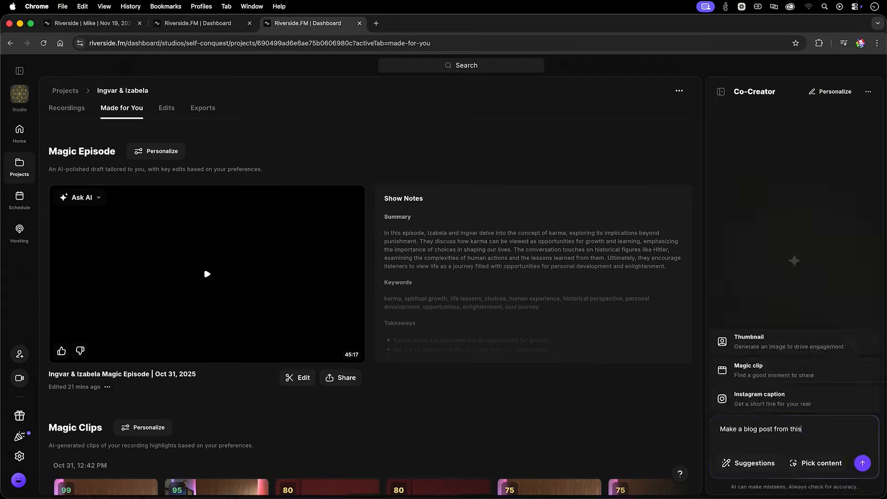
click(862, 463)
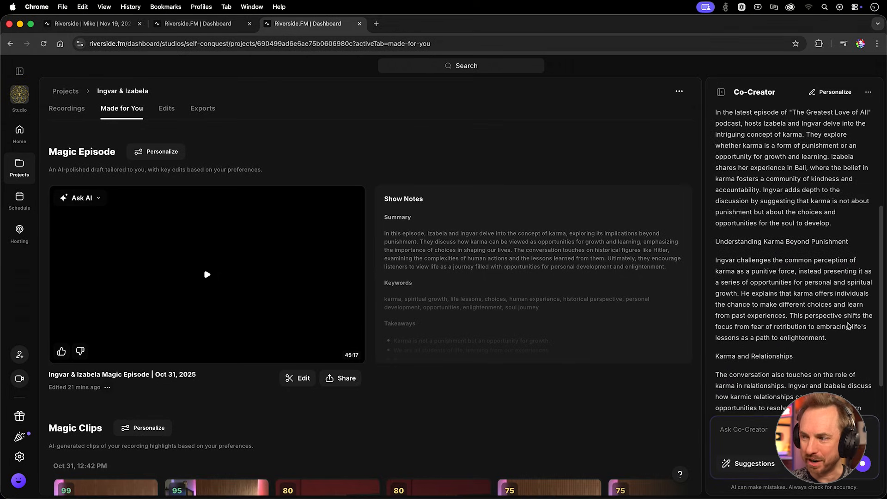
scroll(down, 3)
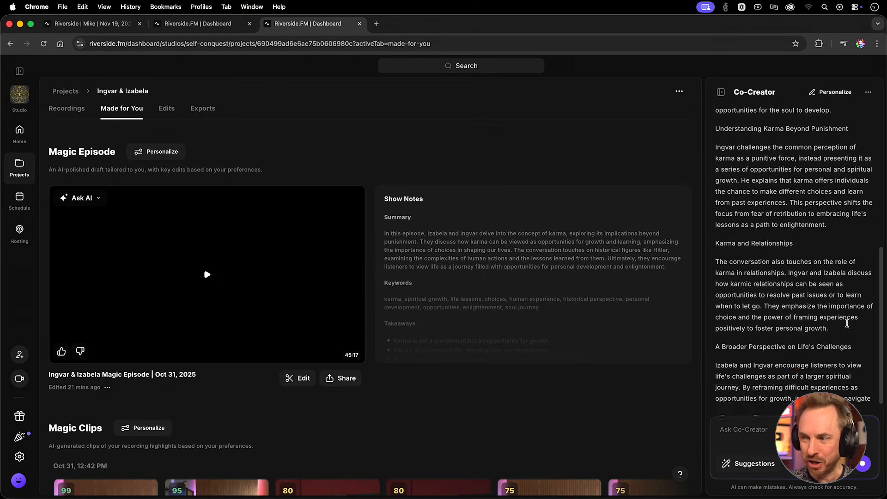
scroll(down, 3)
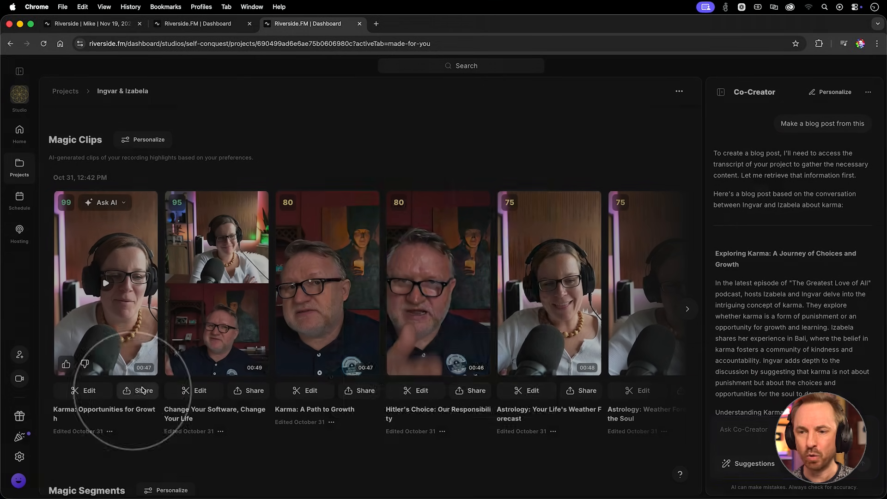
Step: Bring up Share for the 'Karma: Opportunities for Growth' Magic Clip, listing download, export and socials
click(137, 390)
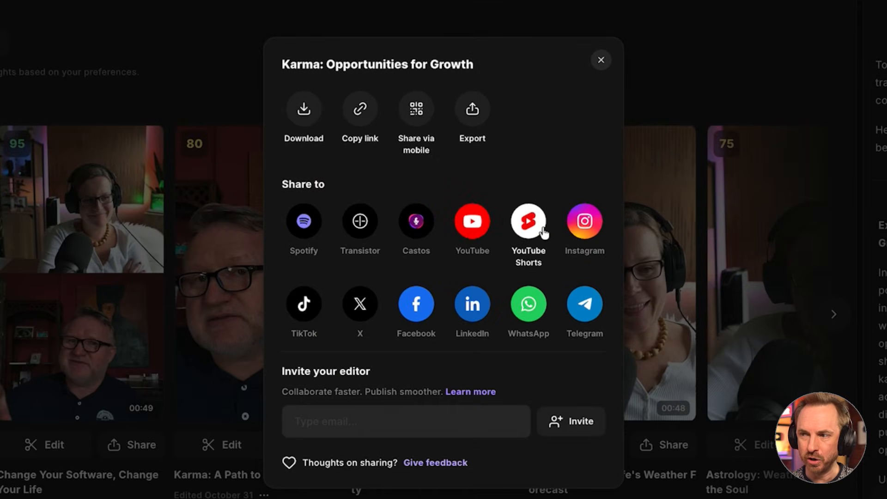
mouse_move(584, 229)
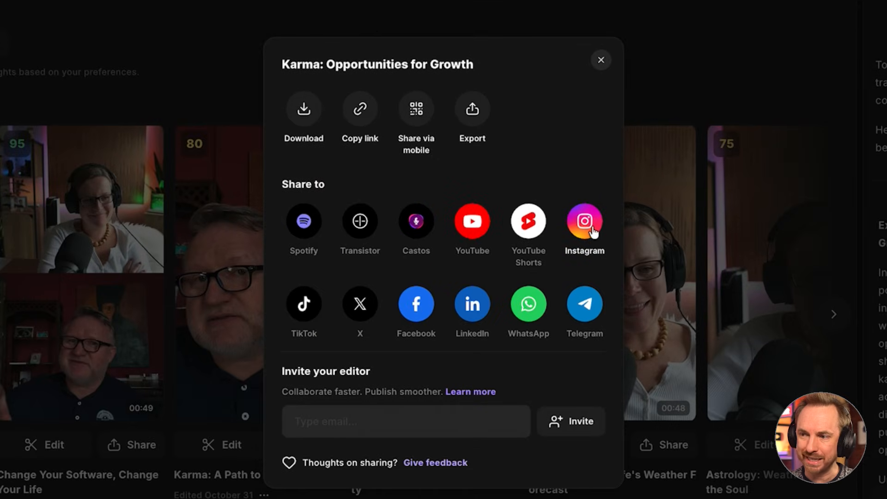